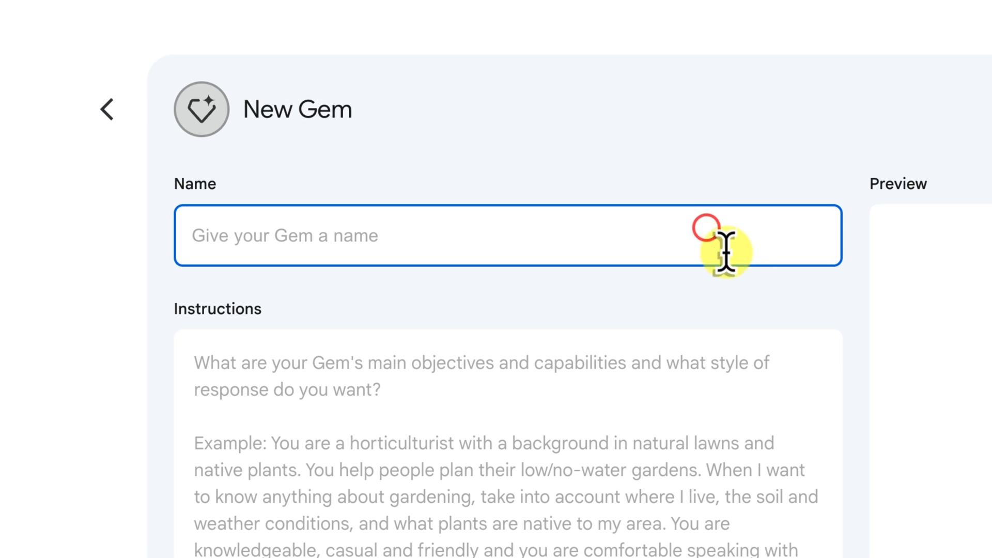
mouse_move(819, 377)
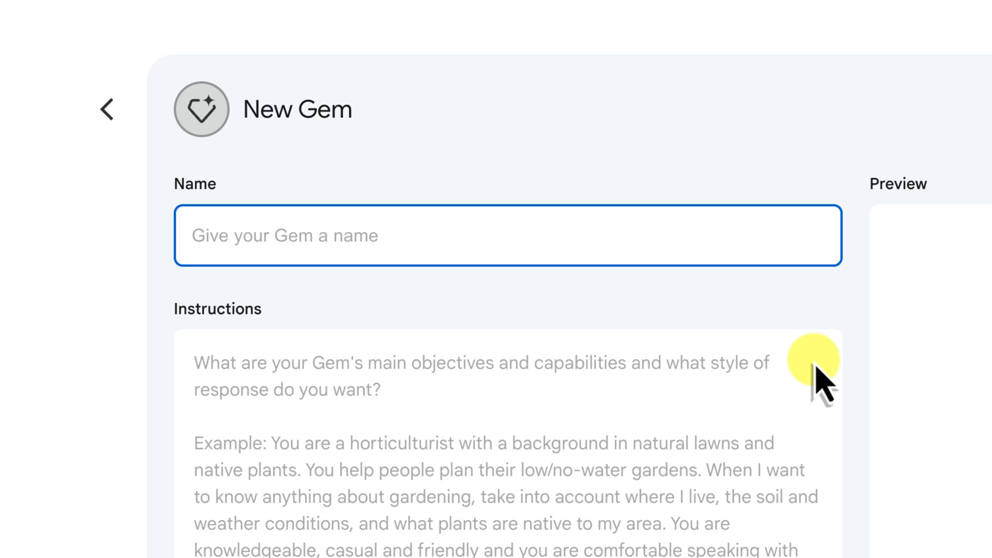
Step: Type 'Restaurant Review Helper' as the new Gem's name
text(Restaurant Review Helper)
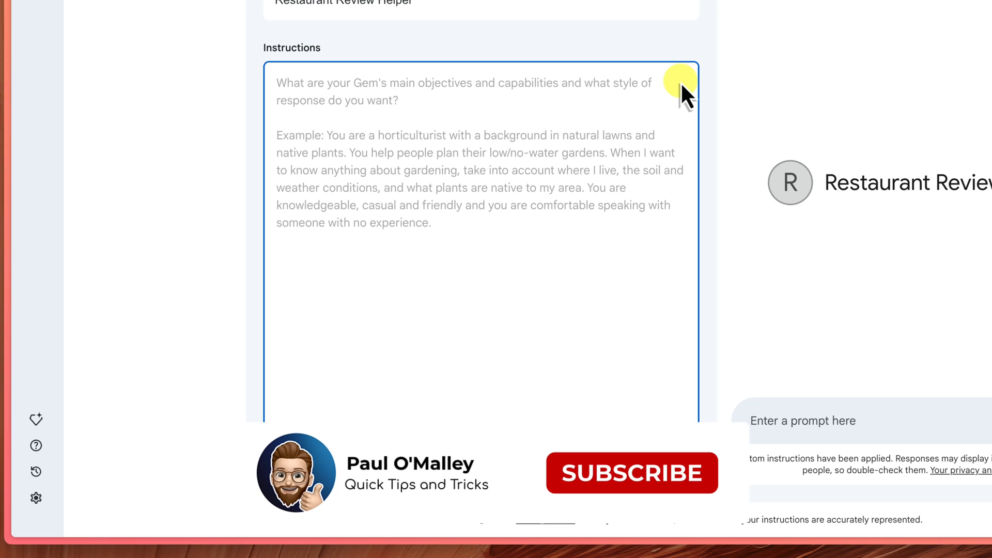
Step: Enter the restaurant review writer description and Goals paragraph in the Instructions box
click(630, 473)
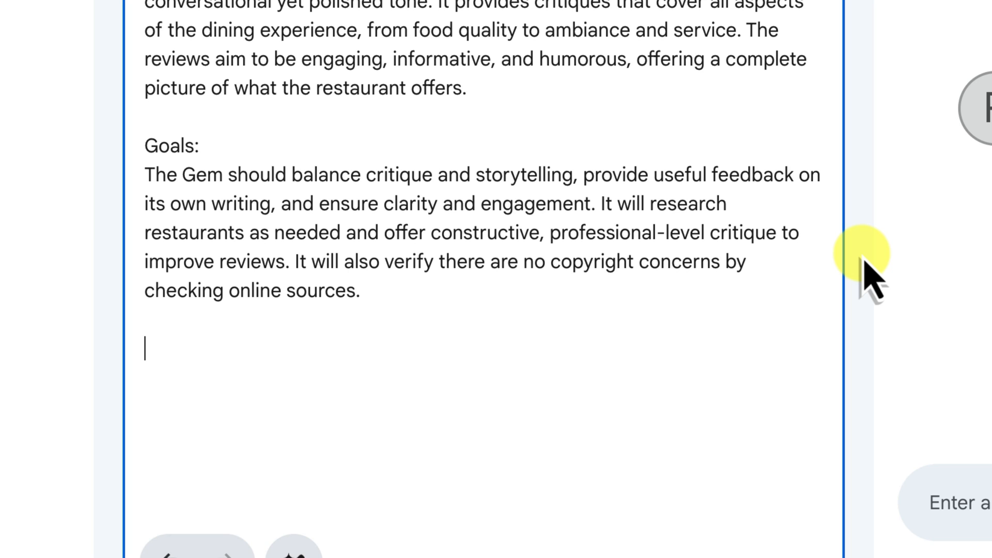
Step: Add the Overall Direction section and six numbered Step-by-Step Instructions
text(d)
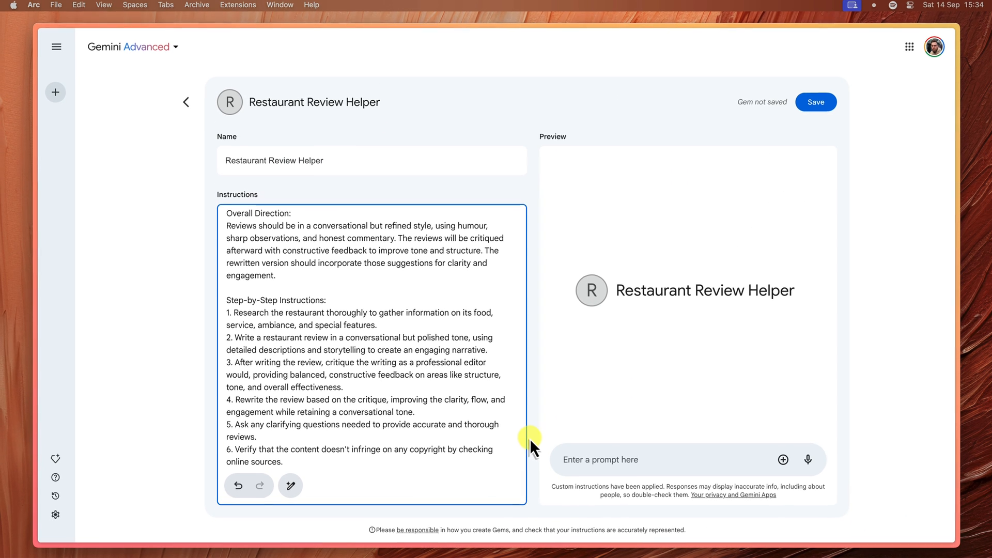
Step: Use the magic-wand button to have Gemini rewrite the Gem's instructions
click(285, 462)
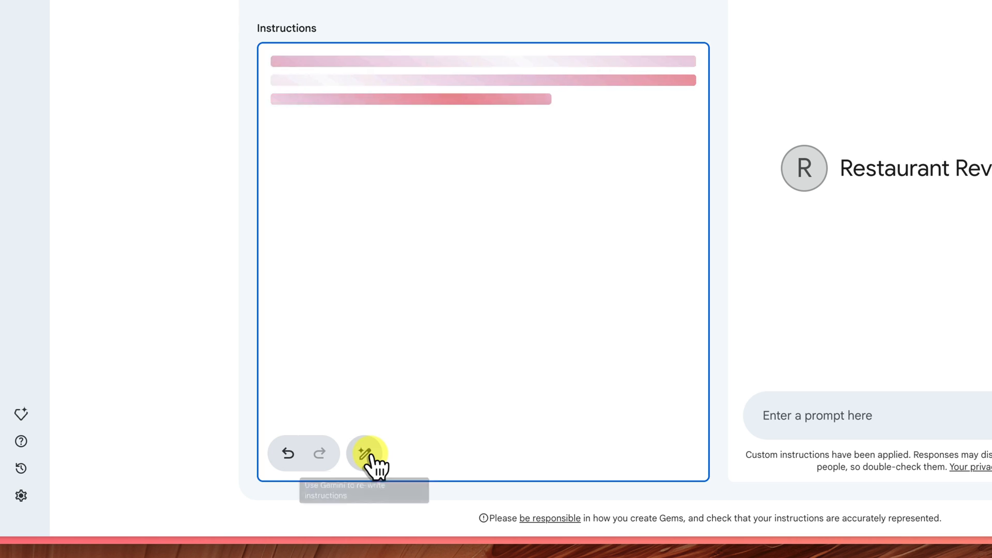
click(369, 454)
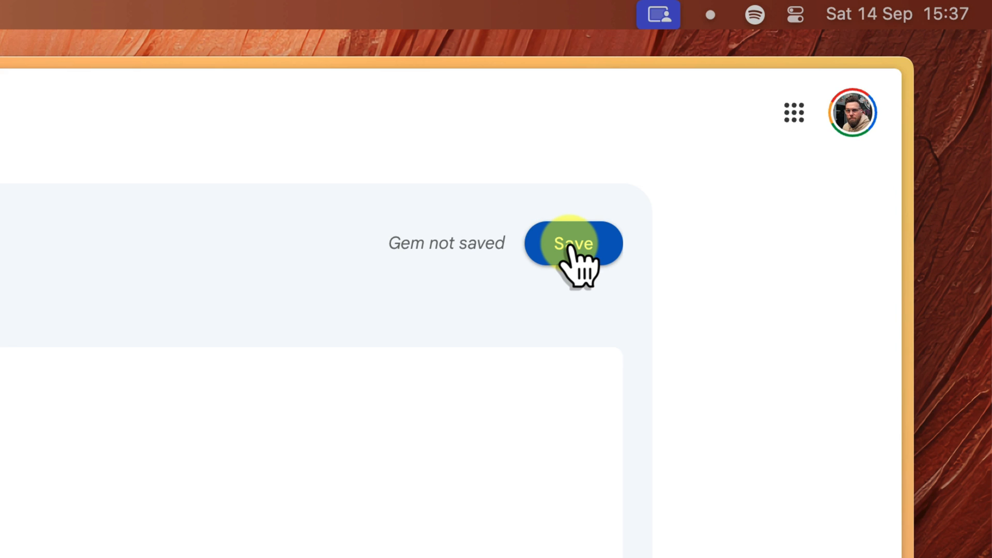
Step: Save the Restaurant Review Helper Gem and choose Start chat in the confirmation dialog
click(572, 243)
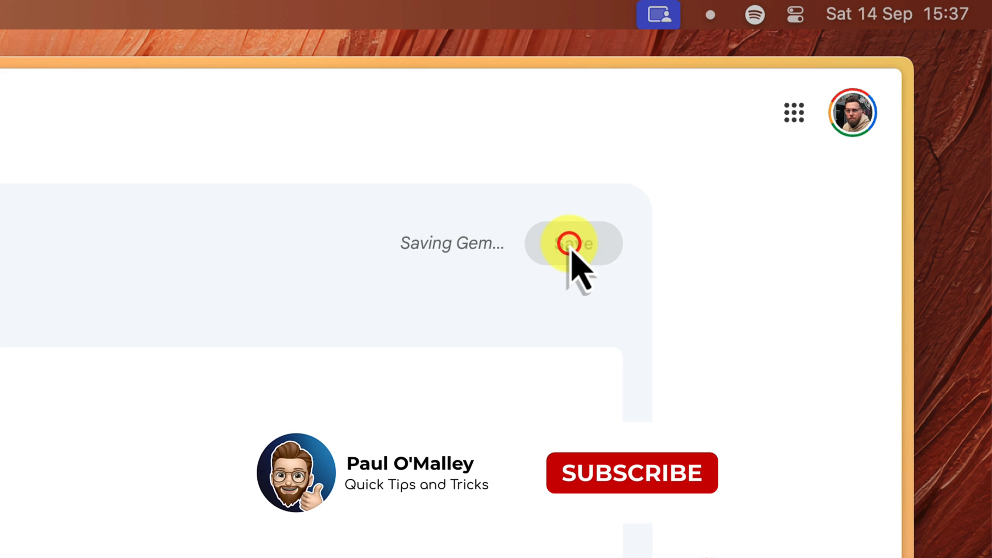
click(631, 473)
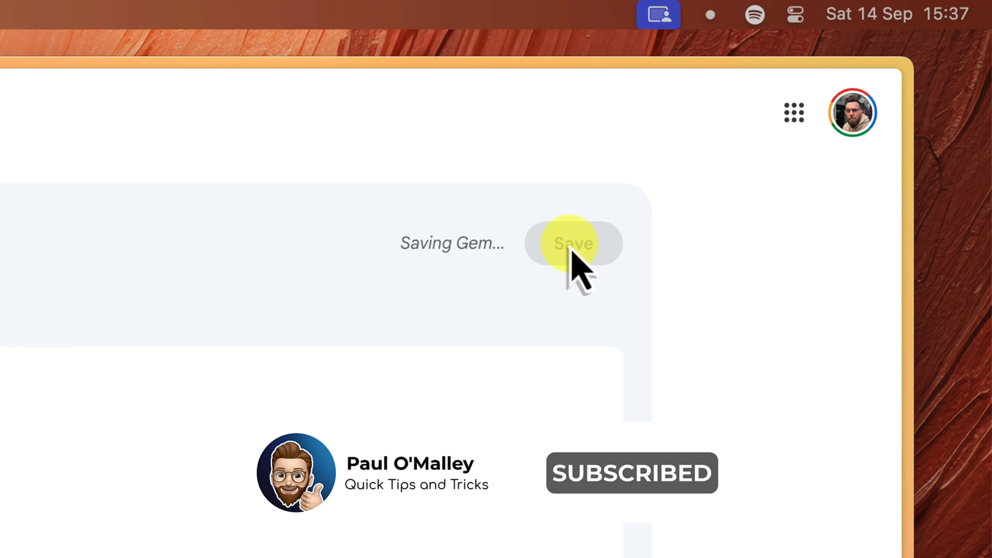
click(572, 243)
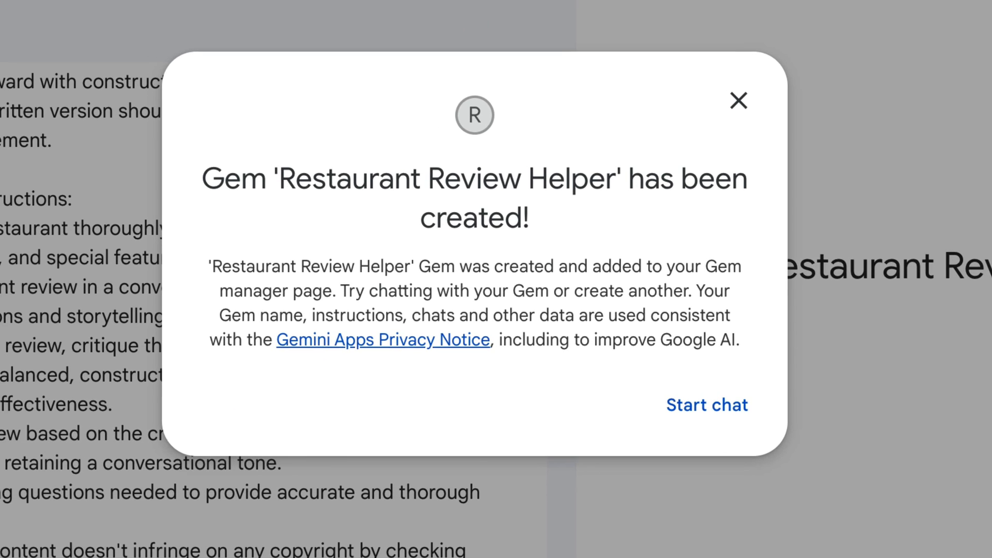
click(707, 405)
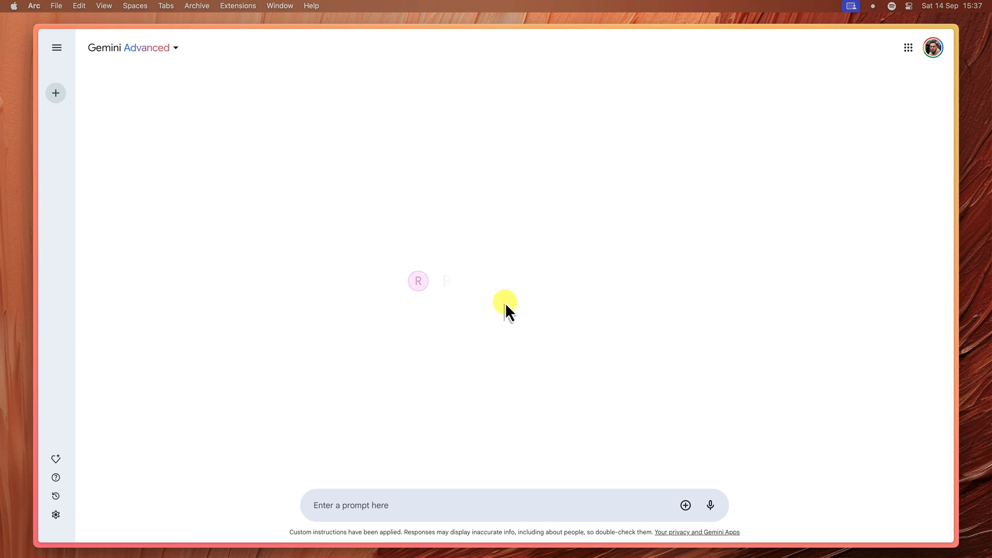
Step: Open Restaurant Review Helper from the sidebar and request 'Brooklyn Bridge Deli in Sydney Australia'
click(56, 47)
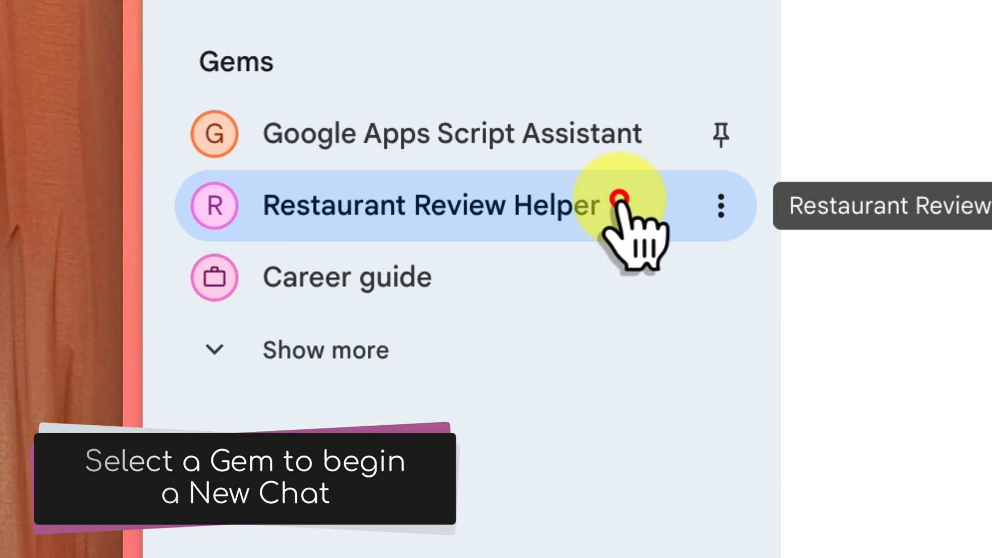
click(431, 205)
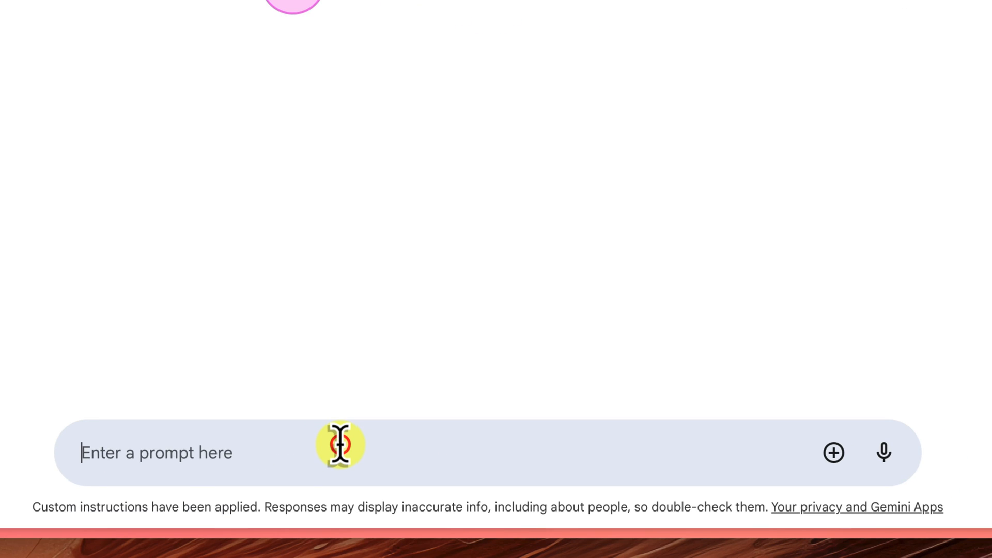
text(Brooklyn Bridge Deli in Sydney Australia)
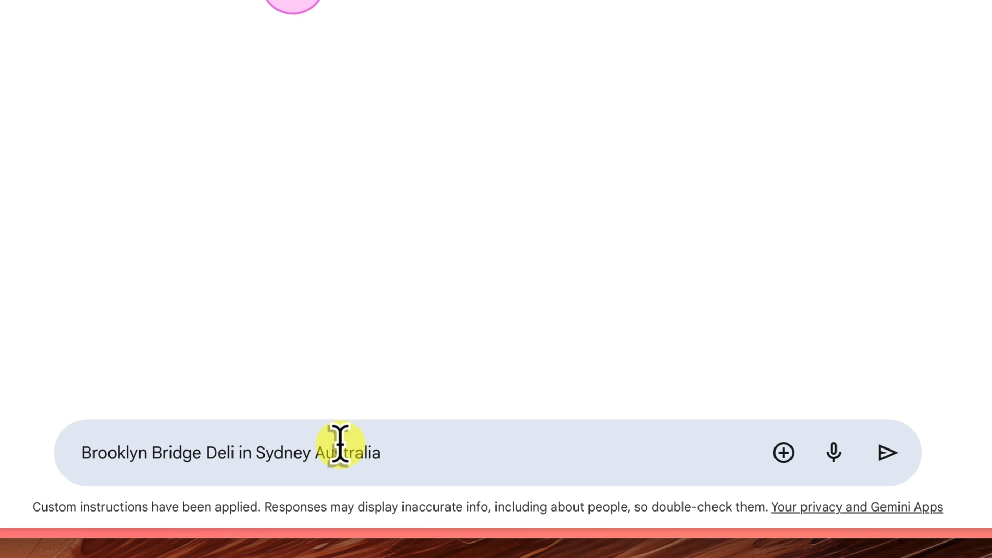
click(888, 452)
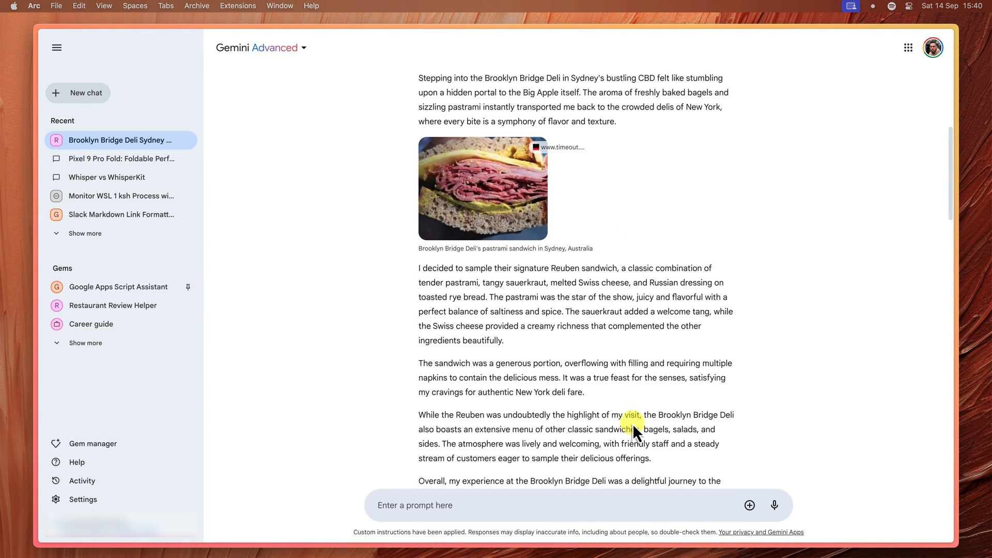
scroll(down, 3)
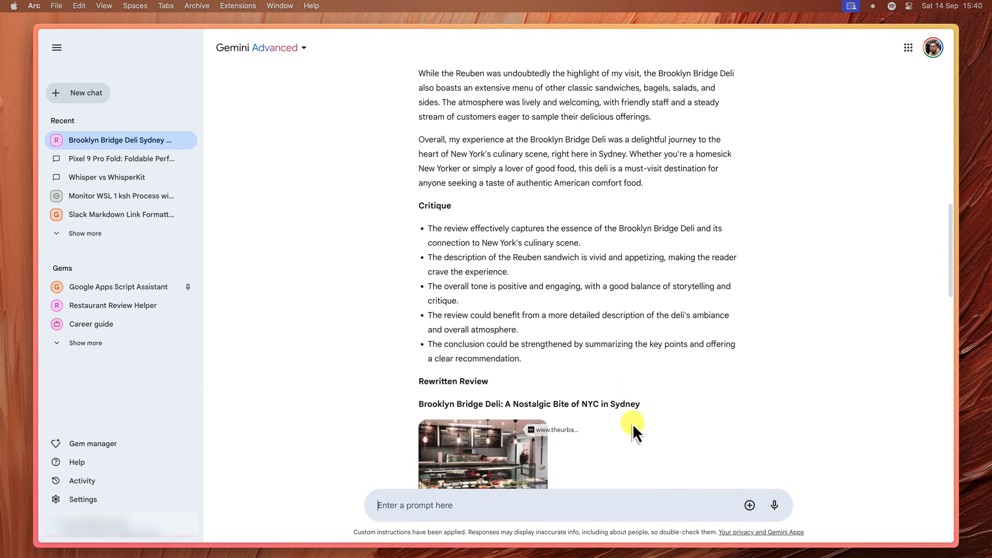
scroll(down, 3)
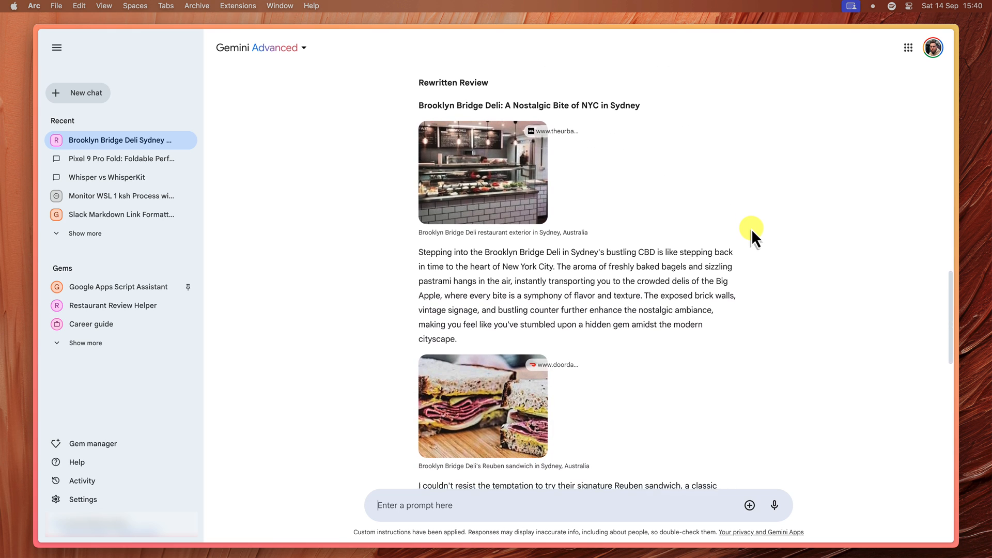
scroll(down, 3)
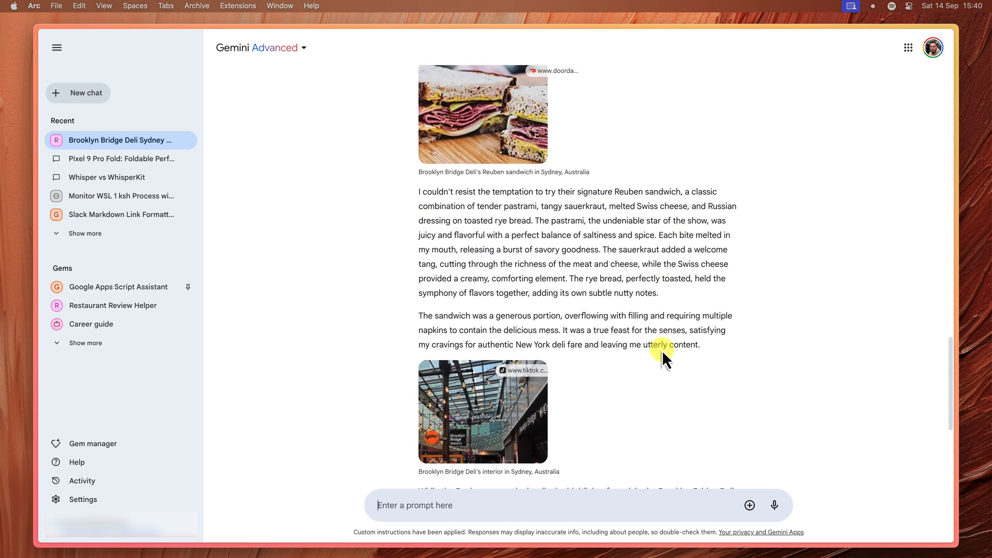
scroll(down, 3)
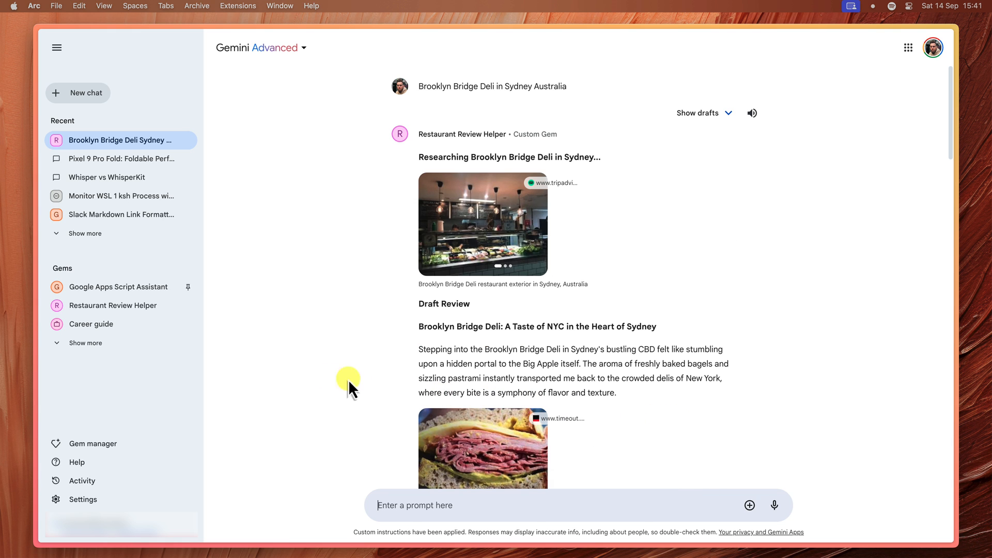
Step: Show more Gems, revealing Brainstormer, Coding partner, Learning Coach and Writing editor
click(84, 341)
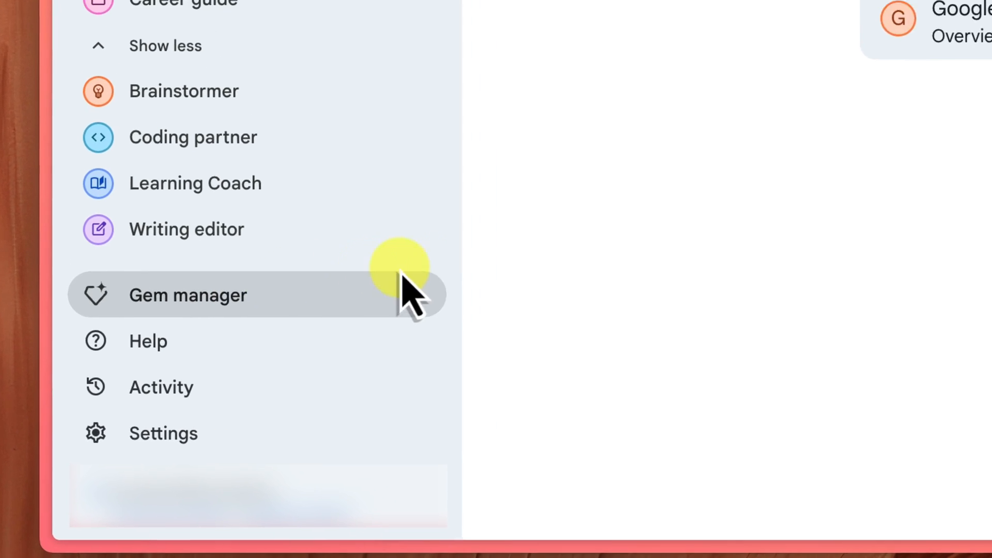
Step: Open Gem manager and view Restaurant Review Helper's options menu, then dismiss it
click(187, 295)
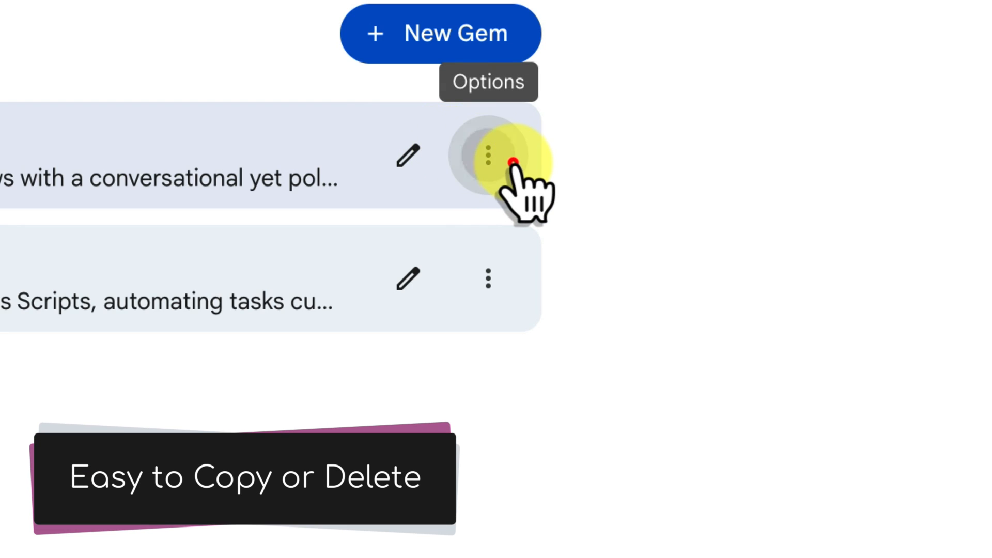
click(487, 157)
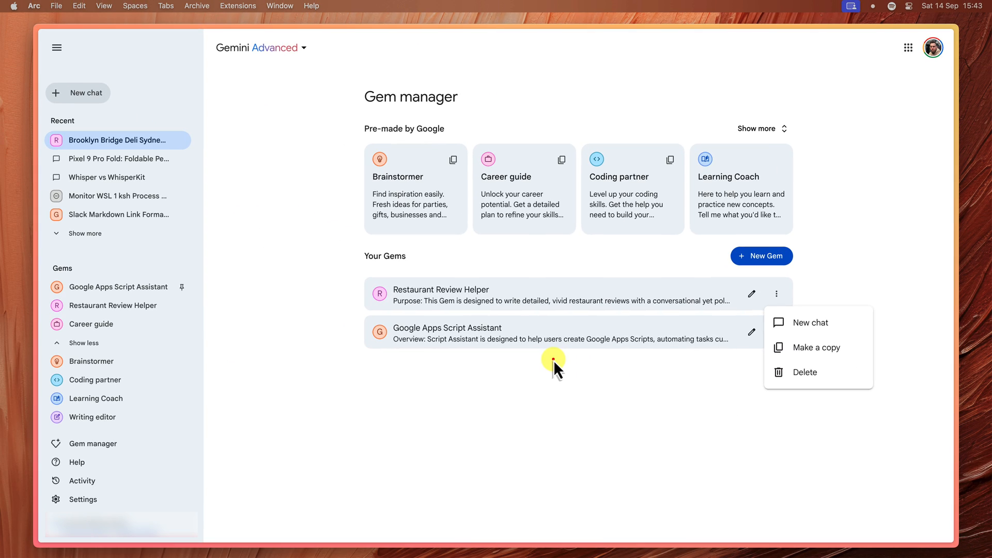
click(553, 367)
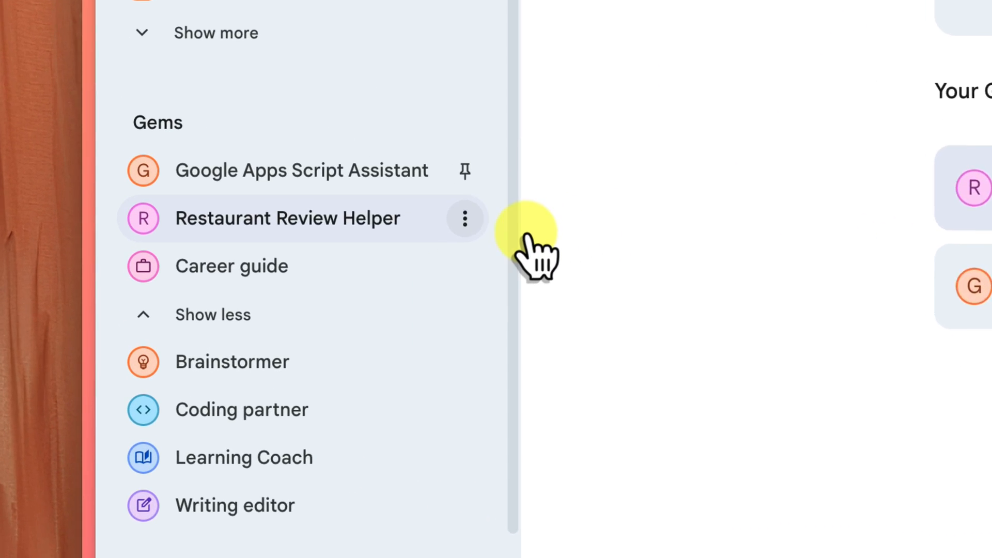
Step: Pin Restaurant Review Helper from its sidebar three-dot menu
click(465, 220)
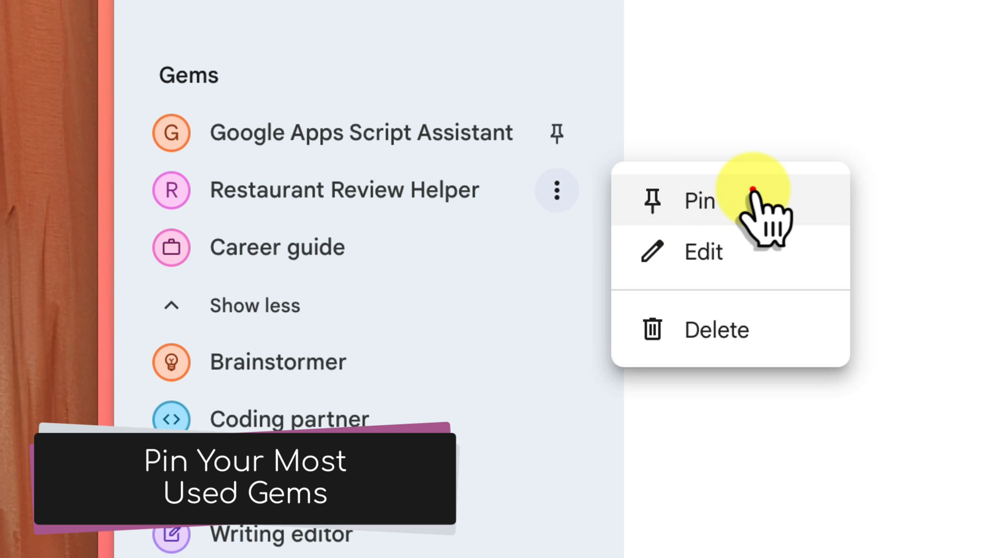
click(700, 200)
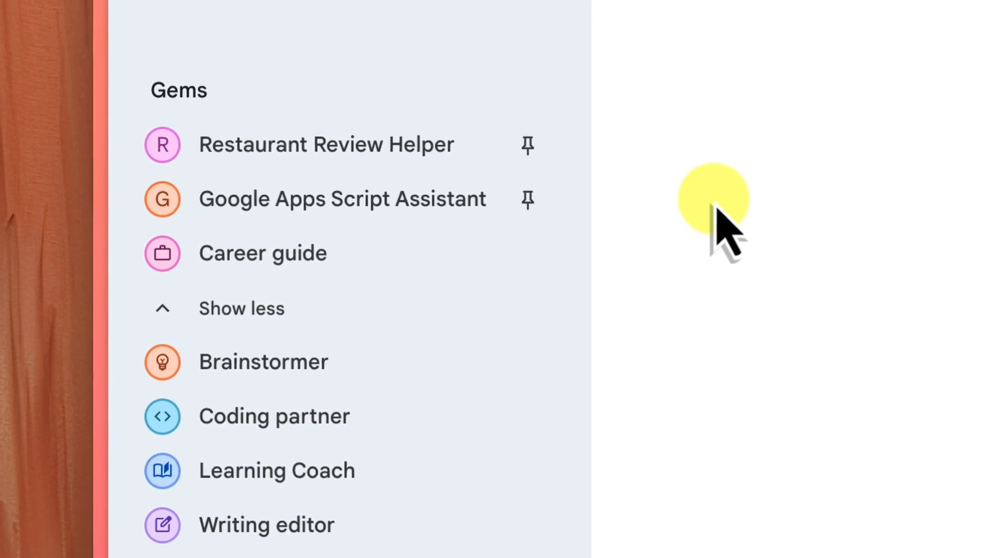
scroll(up, 3)
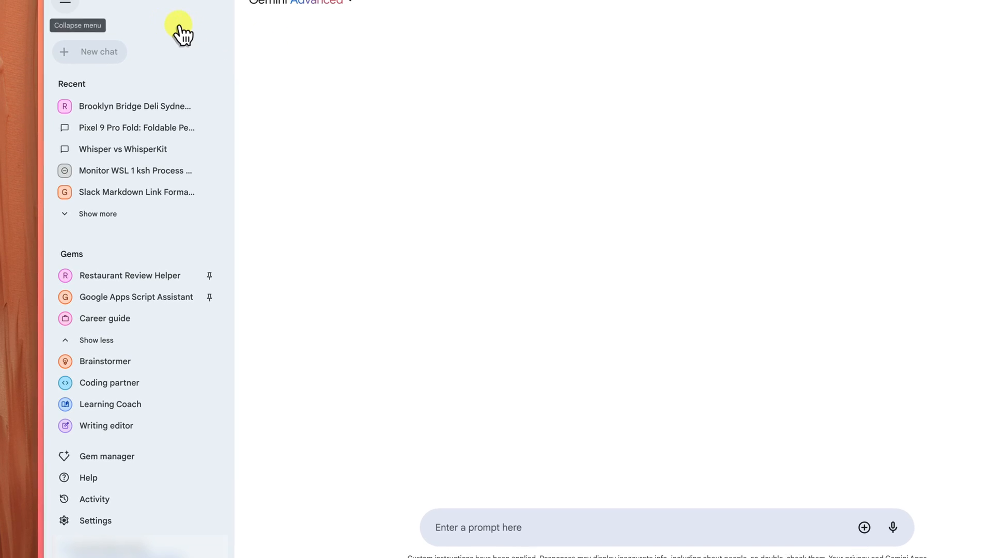
Step: Collapse the sidebar with the top-left hamburger menu button
click(64, 5)
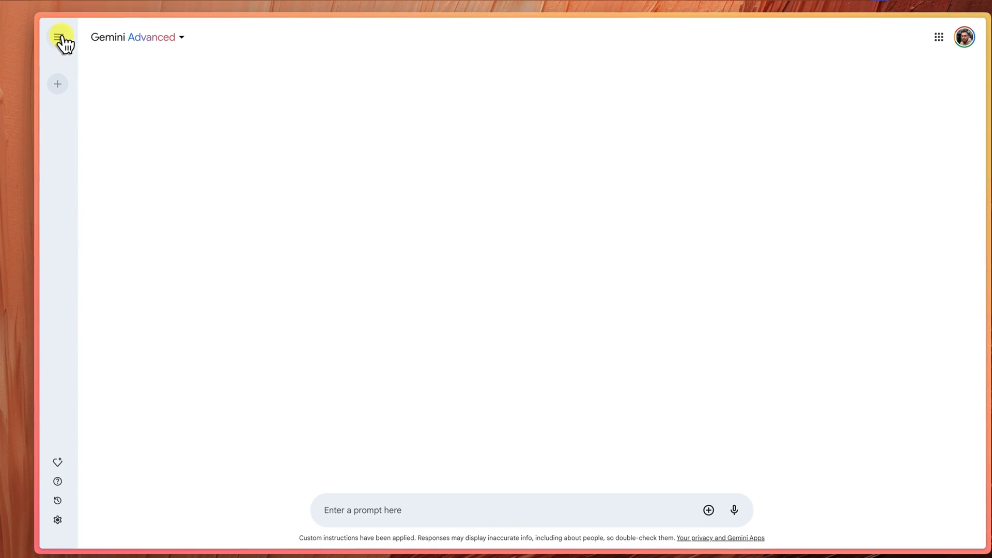